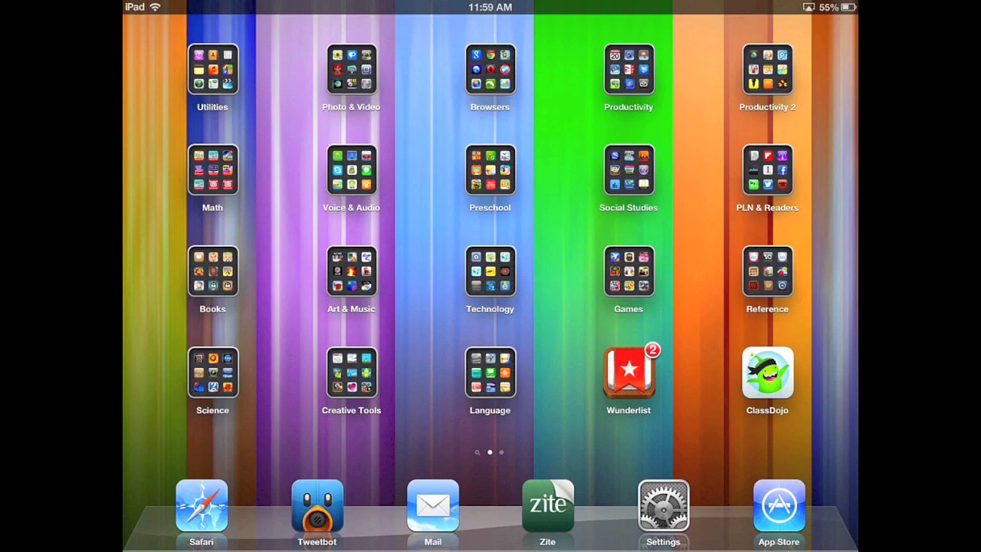
Show the lower part of Settings > General where Accessibility and Reset appear.
click(662, 504)
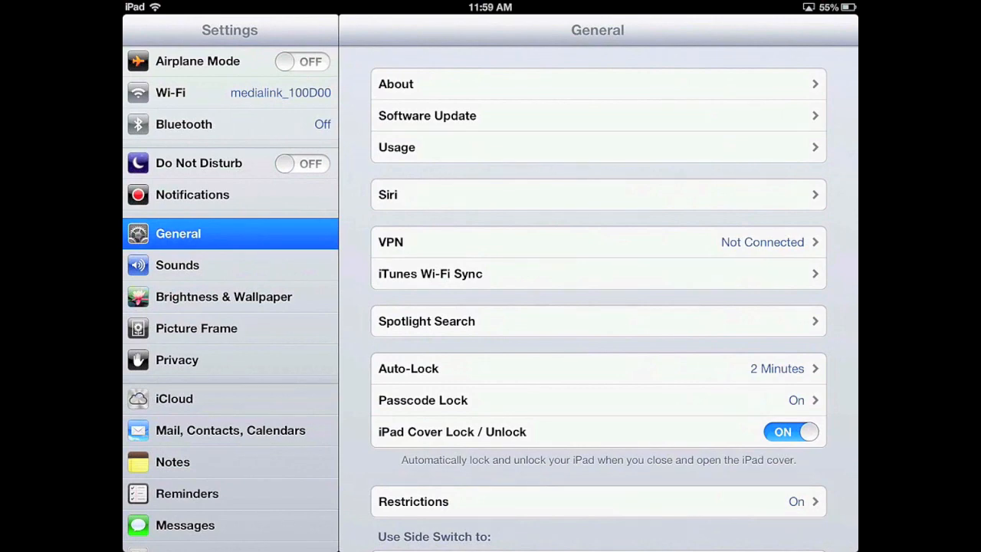
scroll(down, 3)
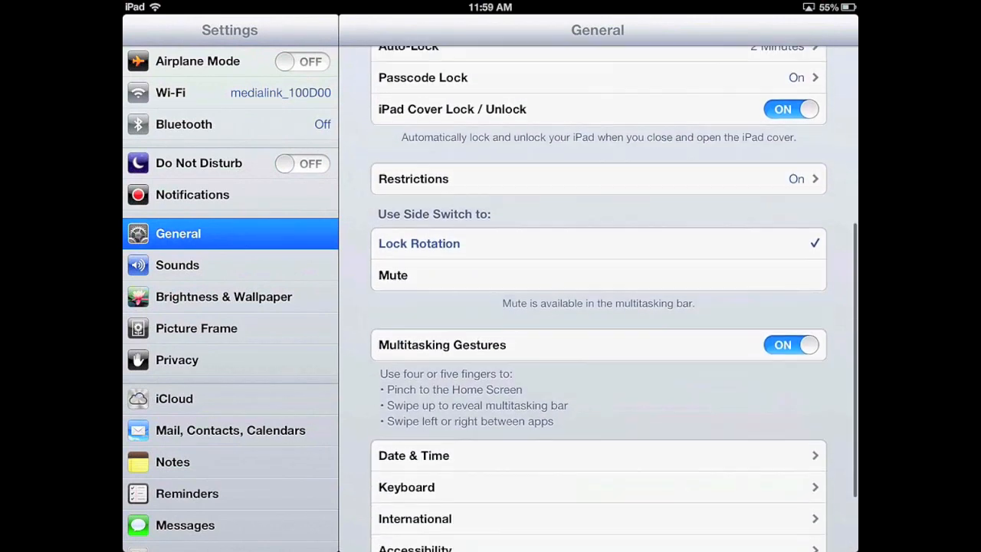
scroll(down, 3)
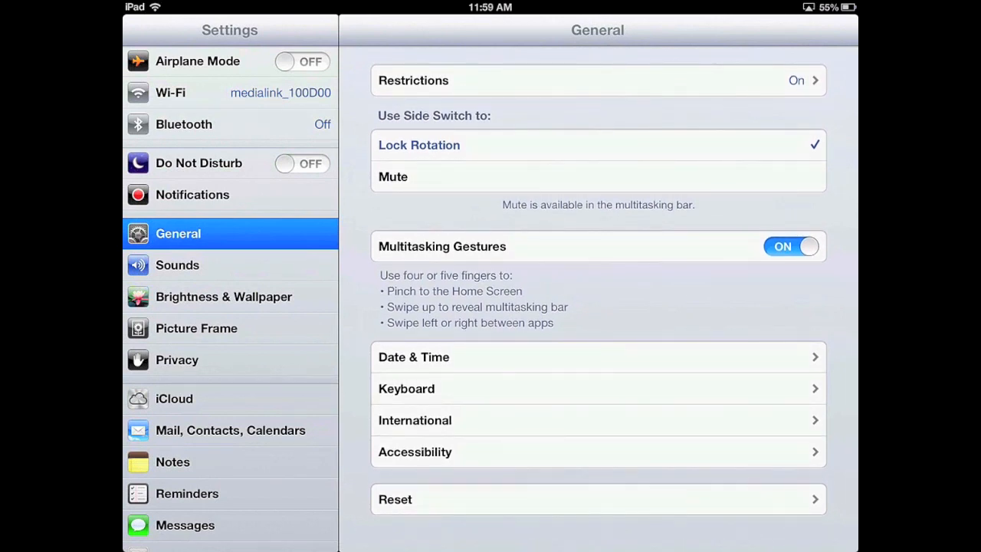
Reach the Guided Access page under Accessibility > Learning, still switched off.
click(414, 450)
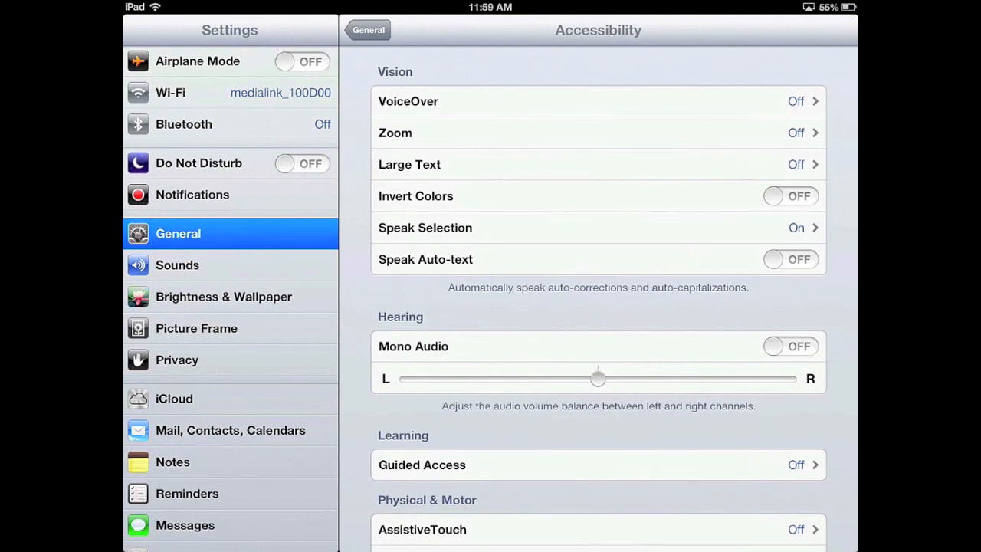
scroll(down, 3)
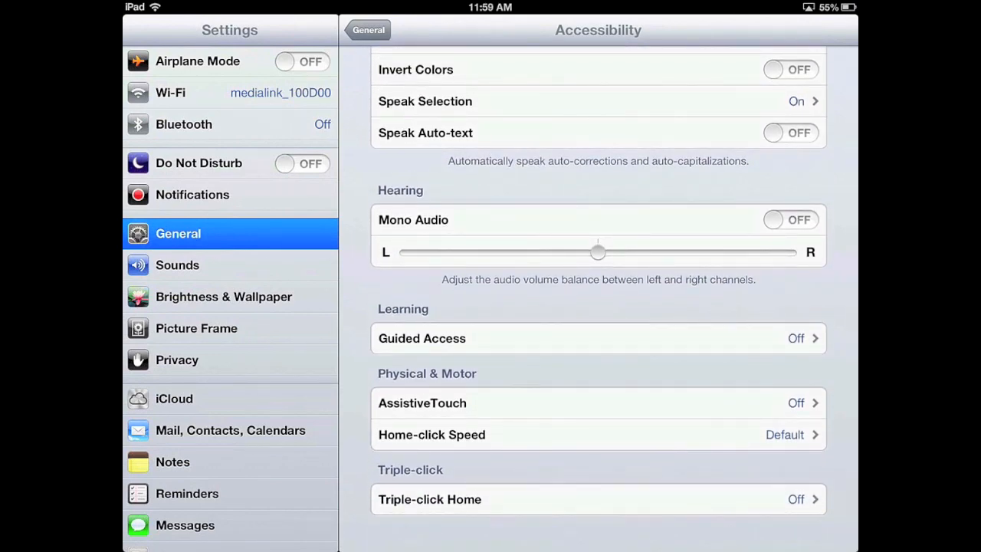
click(598, 338)
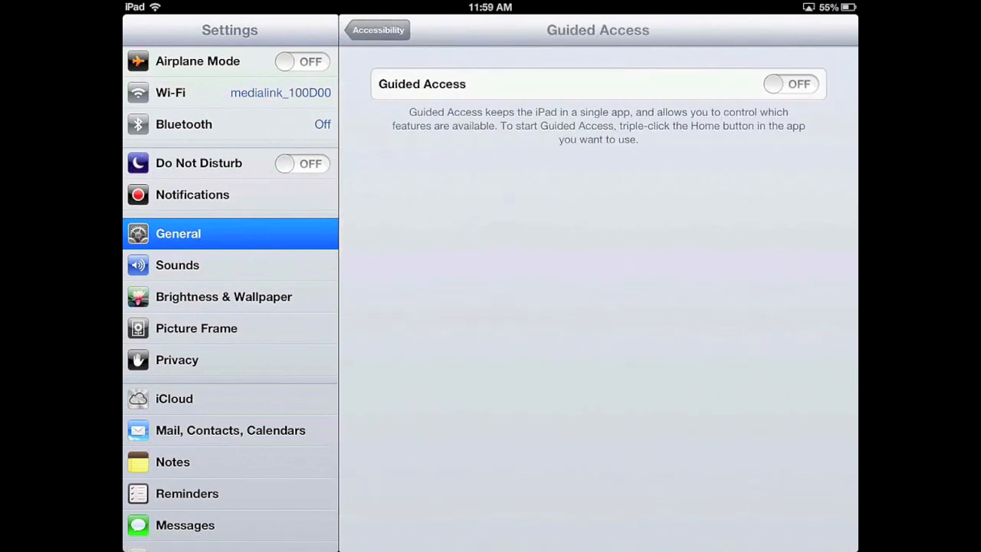
Switch Guided Access on, set and confirm its passcode, and return to the home screen.
click(791, 83)
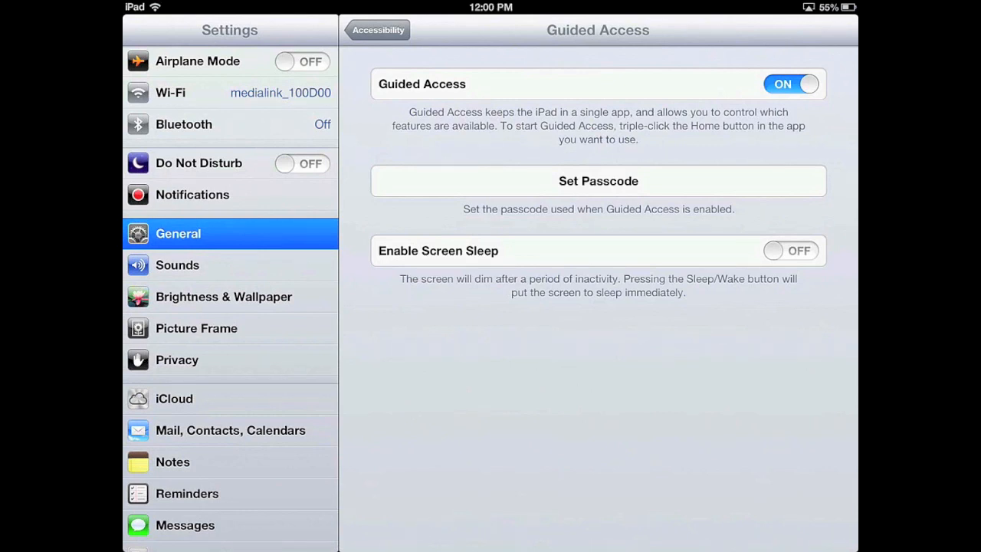
click(598, 181)
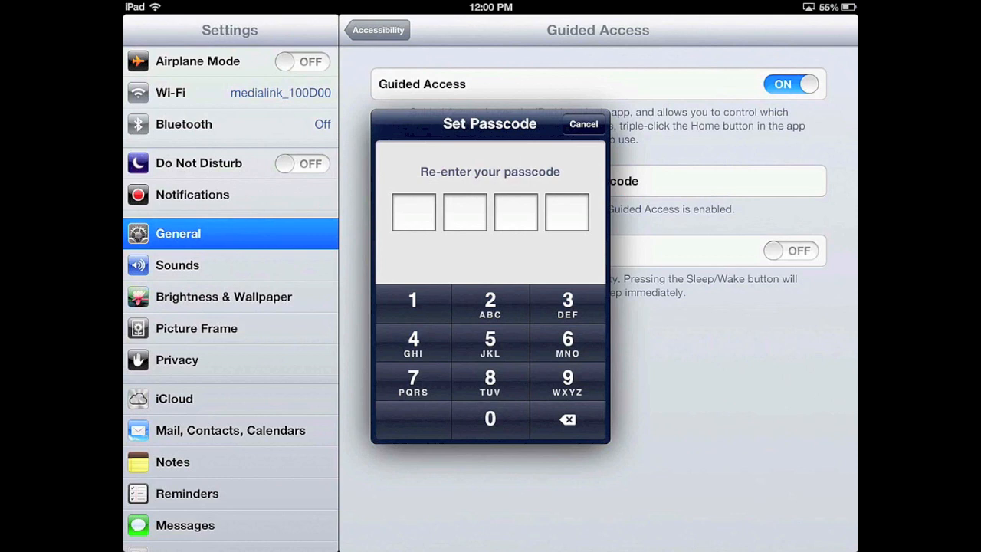
click(491, 299)
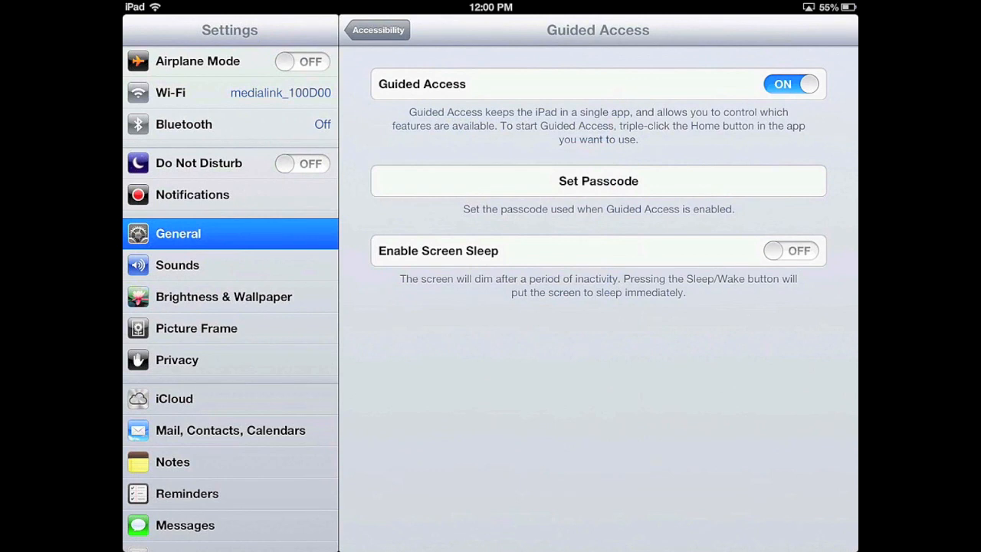
key(home)
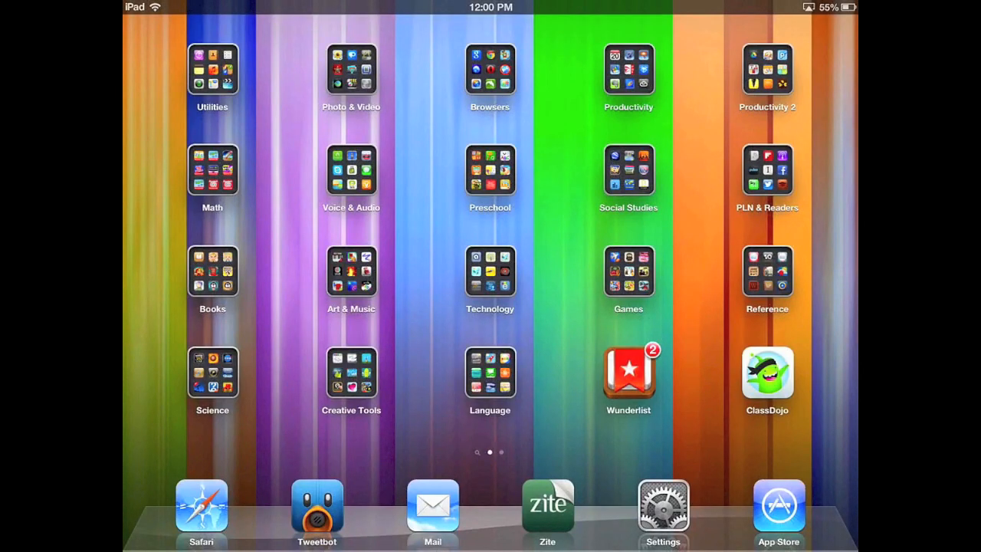
Bring Safari's Grant Wood AEA page into Guided Access setup, leaving Touch enabled after toggling it.
click(200, 505)
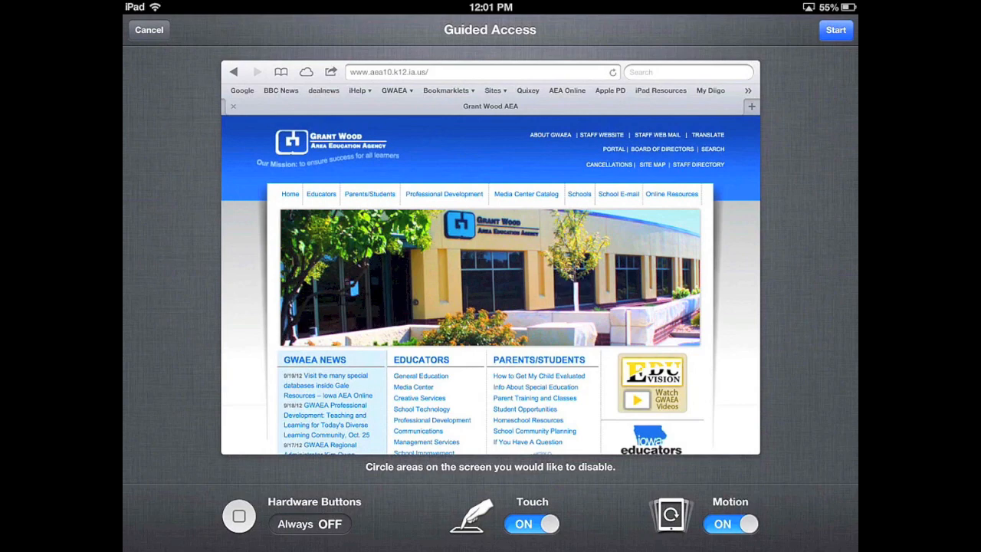
click(530, 524)
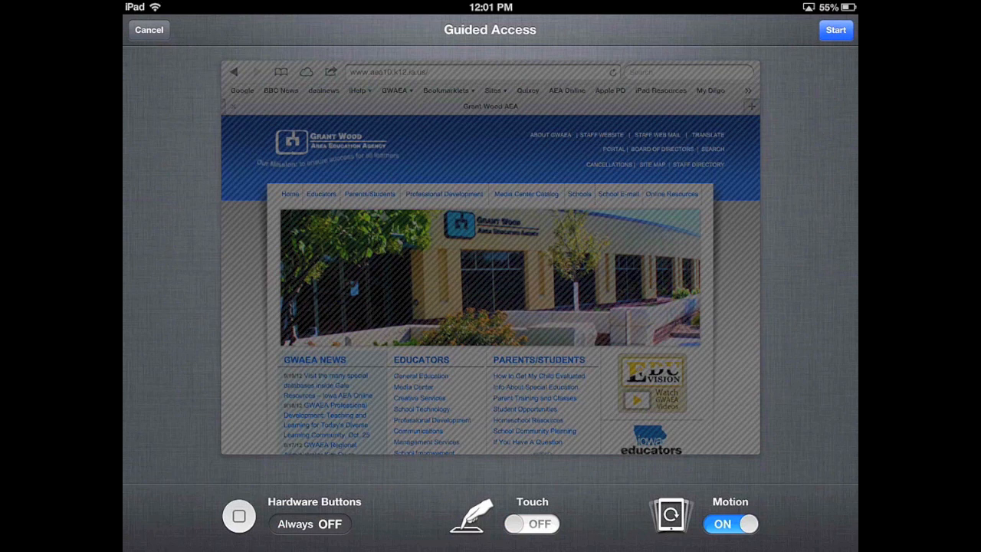
click(531, 525)
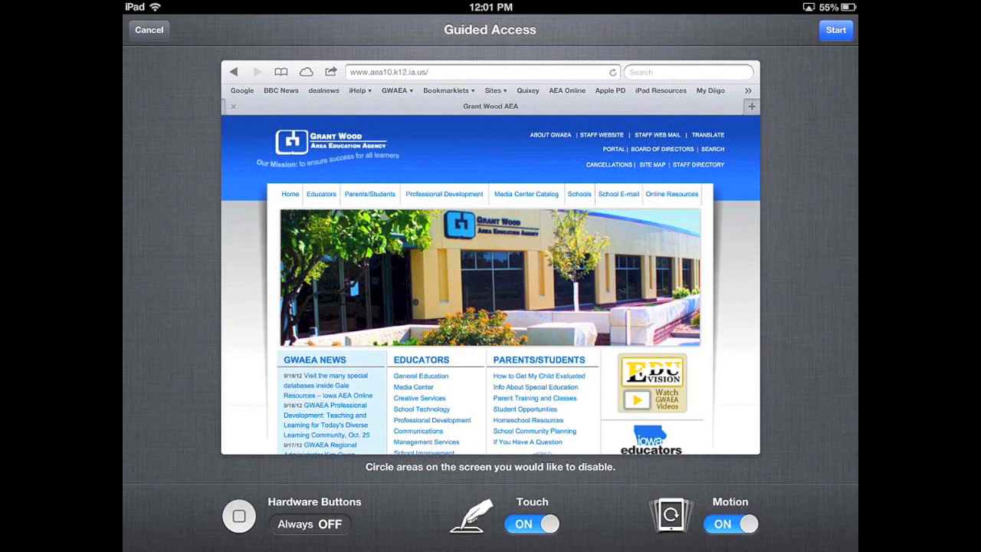
Disable Safari's address and bookmarks bar area and start the guided session.
drag(222, 59, 671, 48)
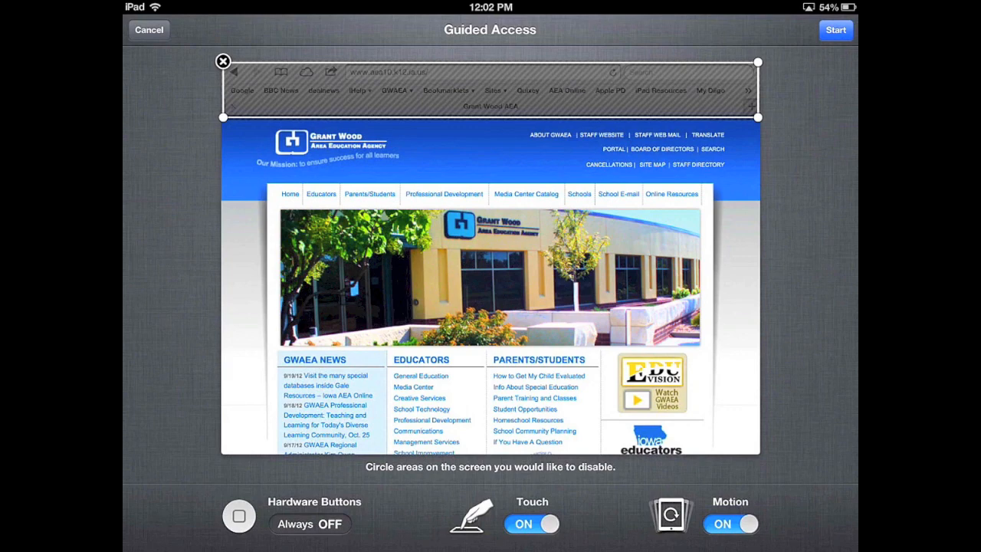
click(835, 30)
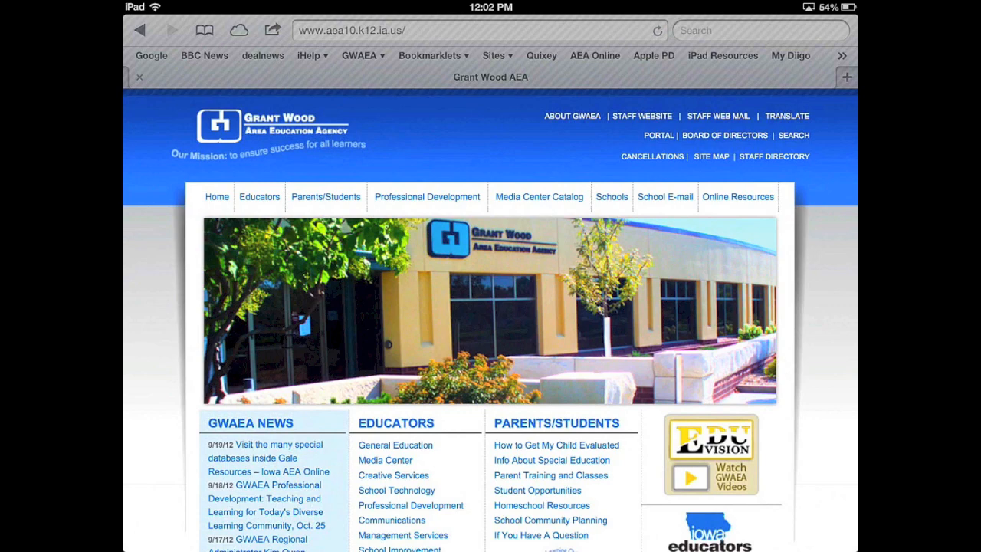
scroll(down, 3)
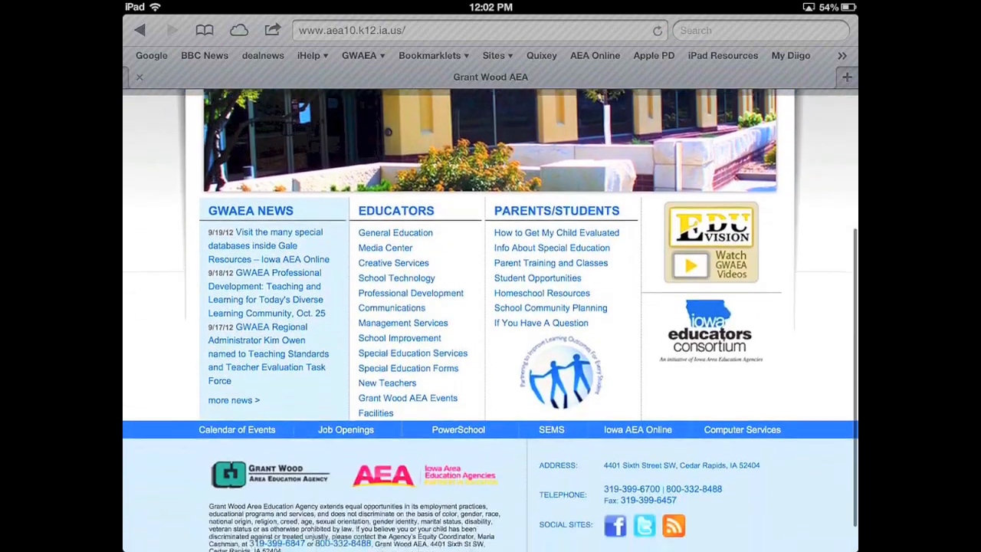
scroll(up, 3)
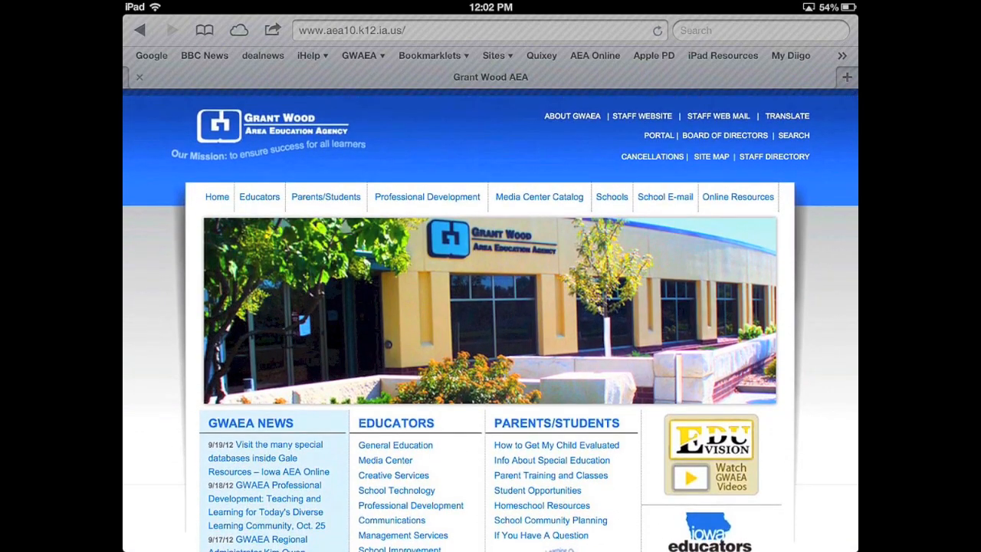
click(259, 197)
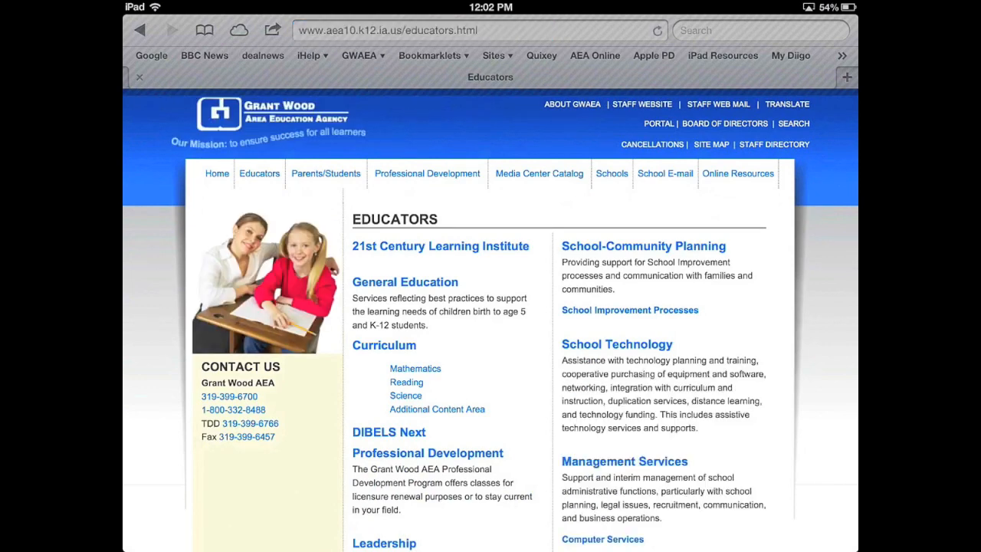
click(218, 172)
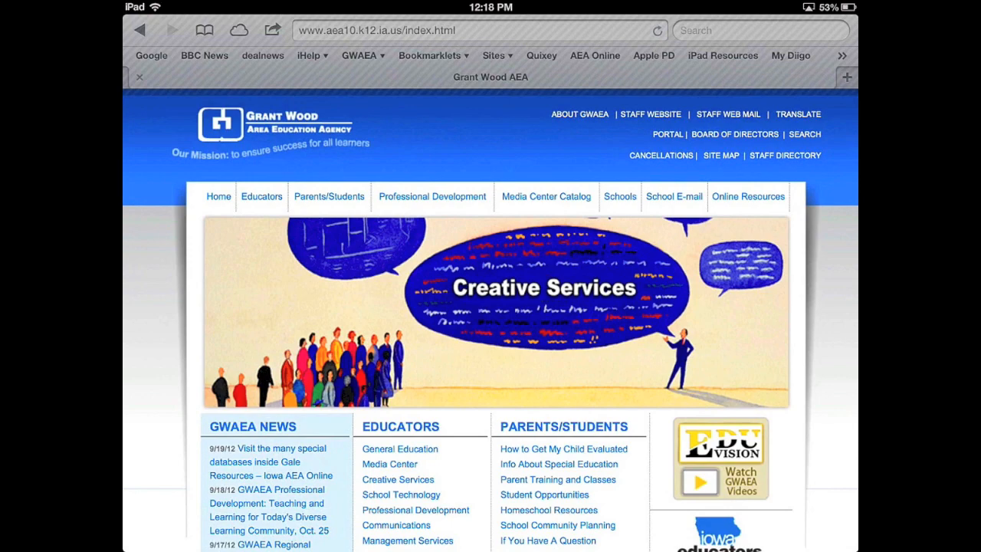
scroll(down, 3)
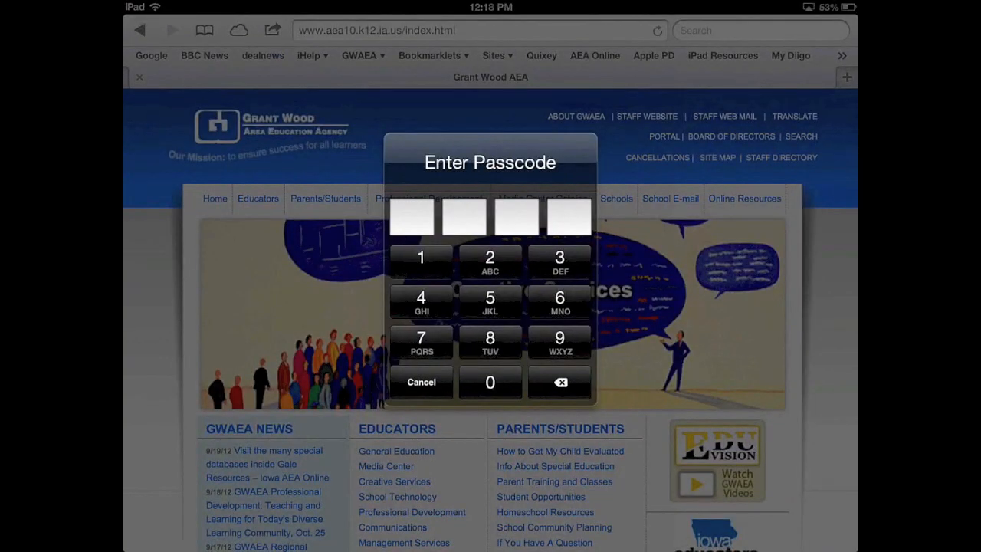
End the guided session with the passcode and return to the Grant Wood AEA page in Safari.
click(420, 381)
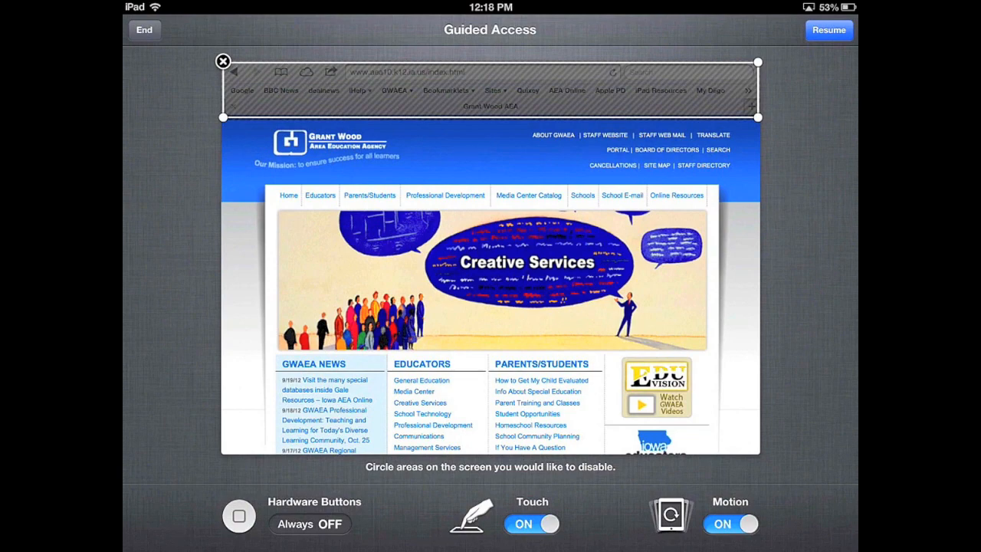
click(828, 30)
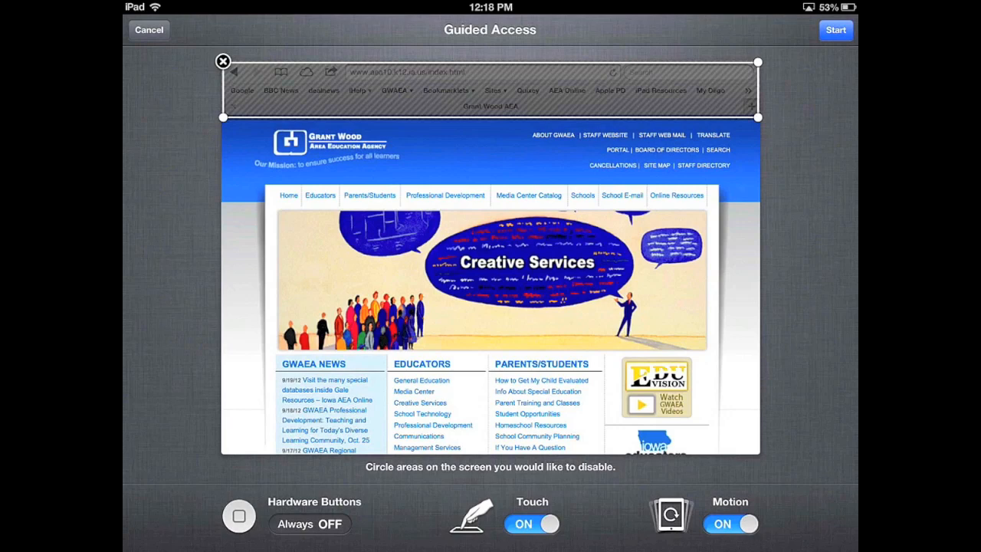
click(147, 31)
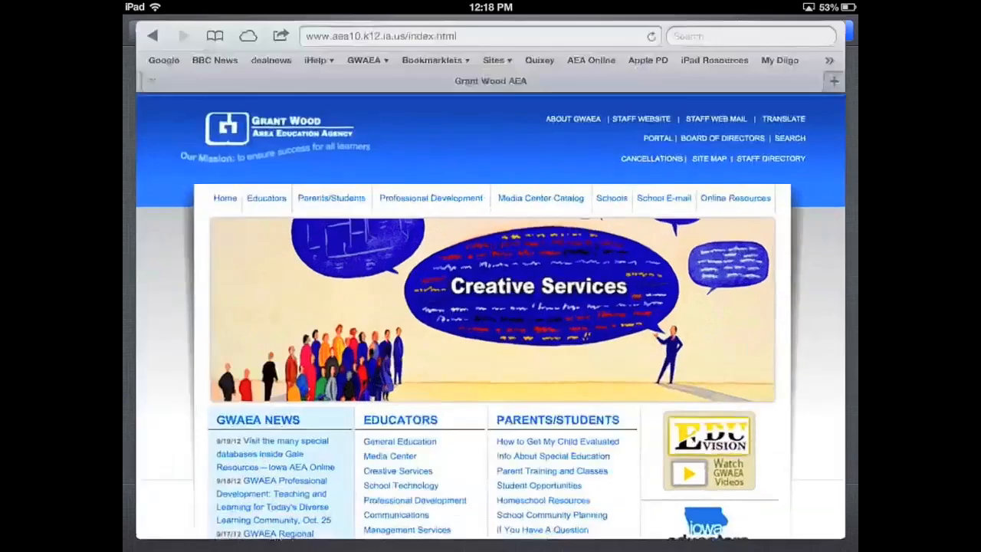